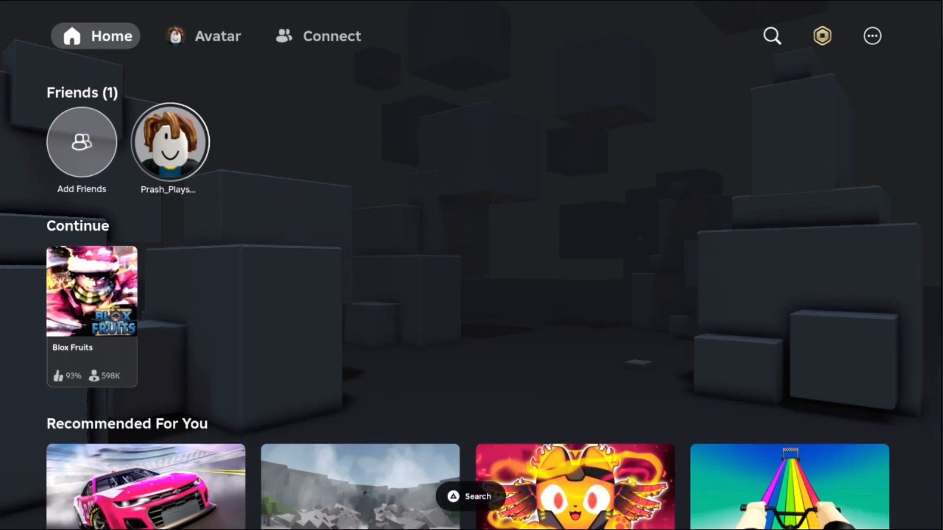
# - Visit Roblox's More page, then exit to the PS5 home and bring up Roblox's options list
pyautogui.click(202, 36)
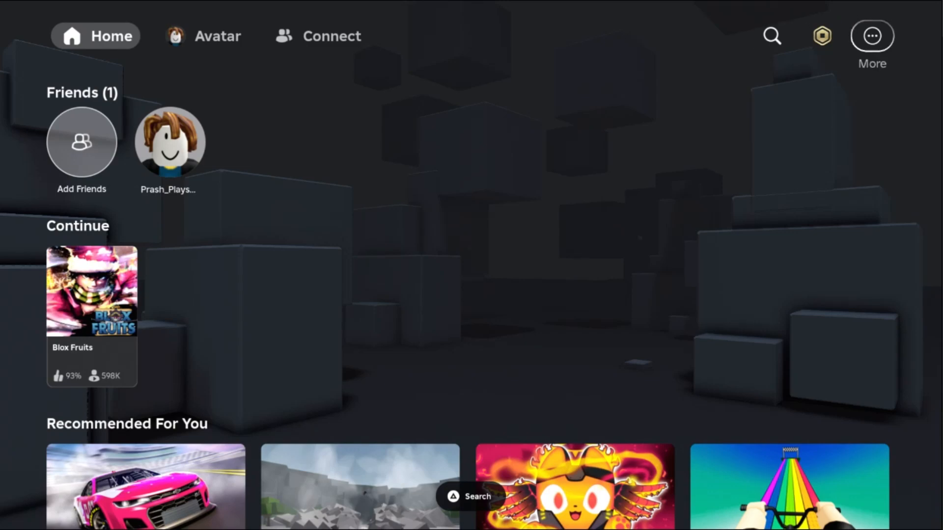
pyautogui.click(871, 35)
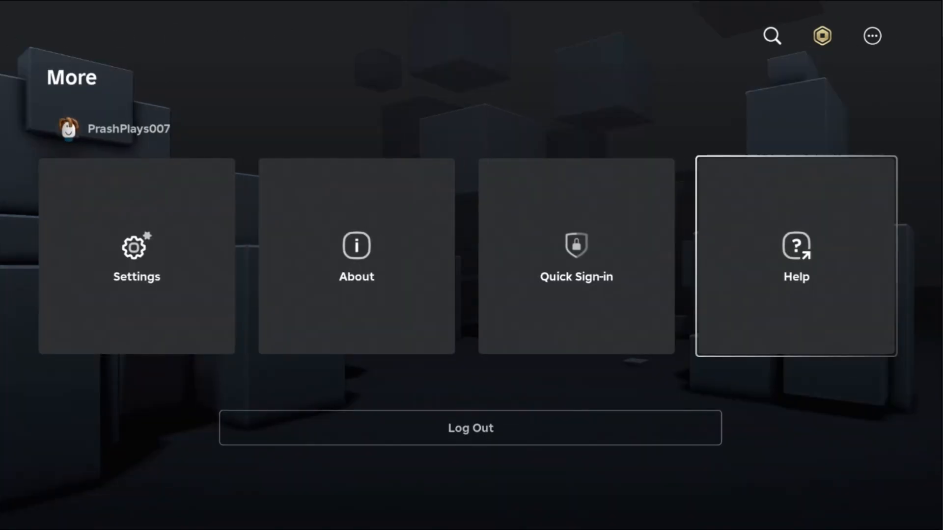
pyautogui.click(136, 255)
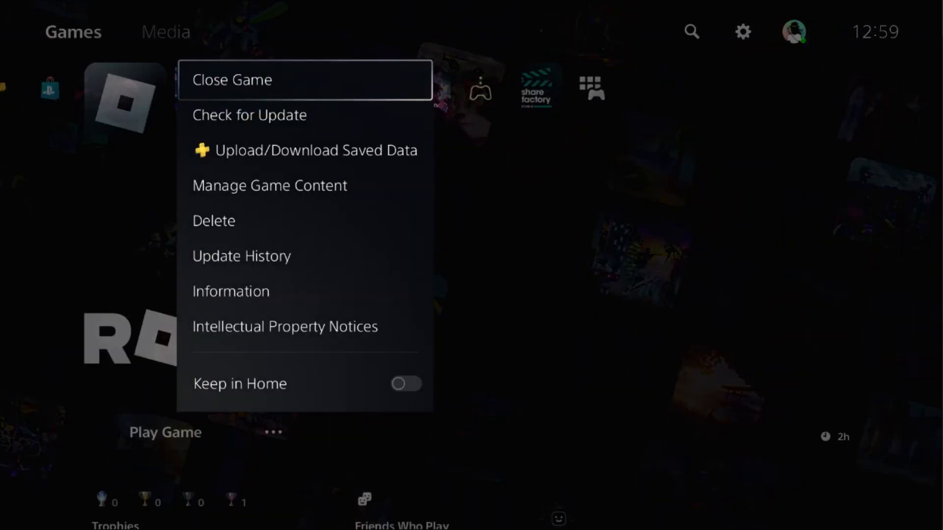
# - Restore licenses via Settings > Users and Accounts > Other and acknowledge the confirmation
pyautogui.click(742, 31)
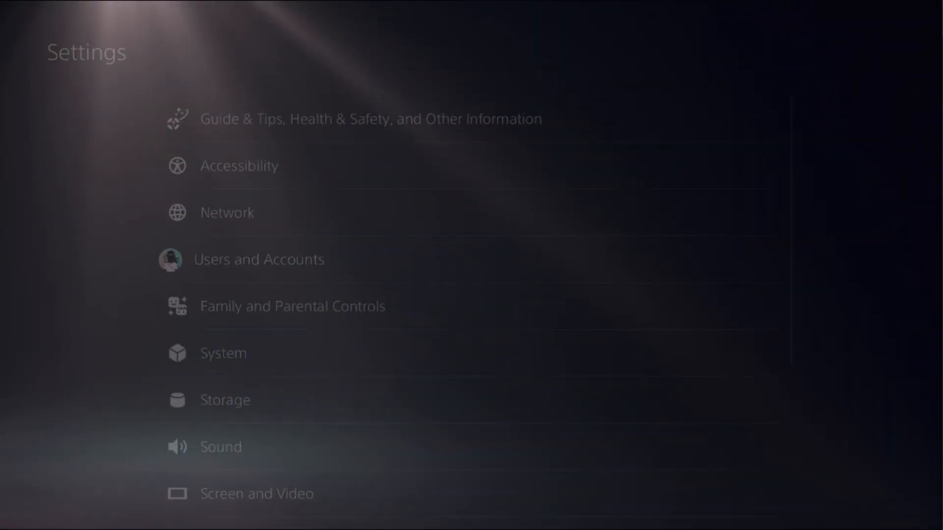
pyautogui.click(257, 259)
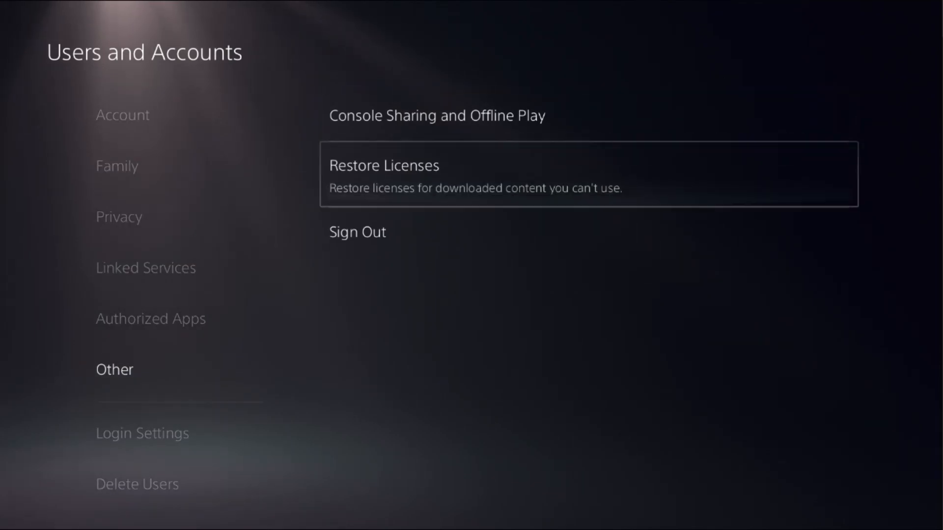
pyautogui.click(384, 174)
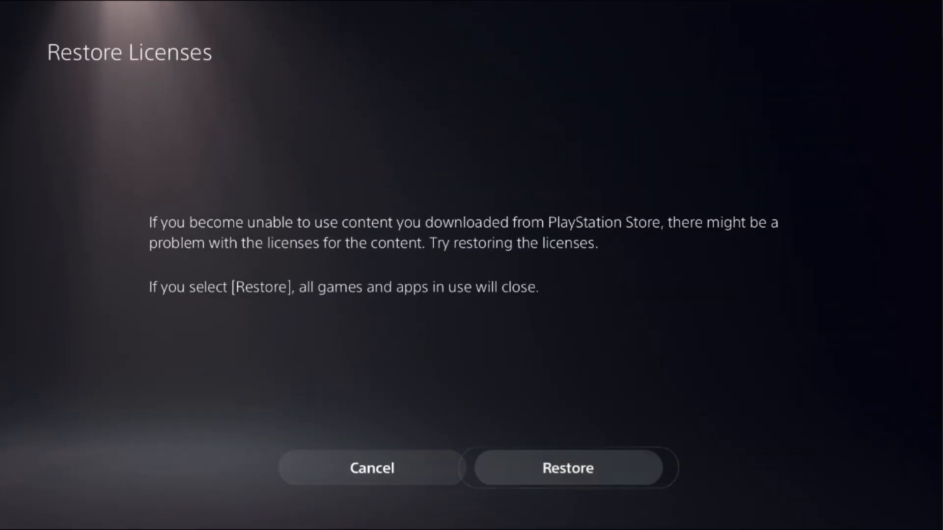
pyautogui.click(566, 468)
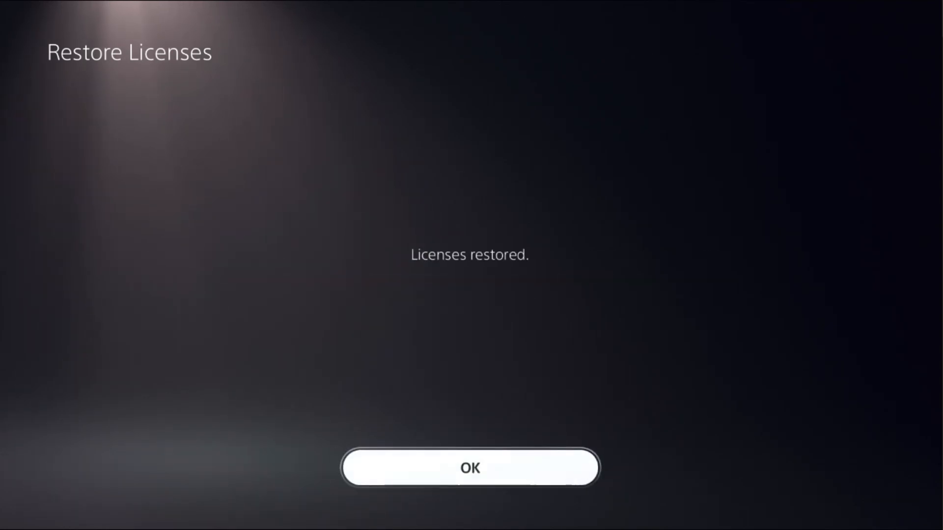
pyautogui.click(470, 467)
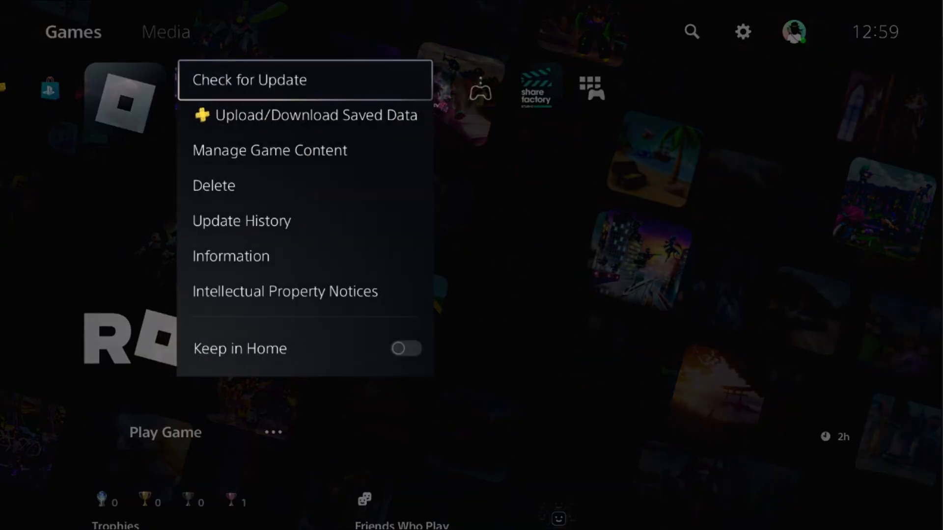
# - Reach Game Base from the control center and bring up its settings list
pyautogui.click(248, 80)
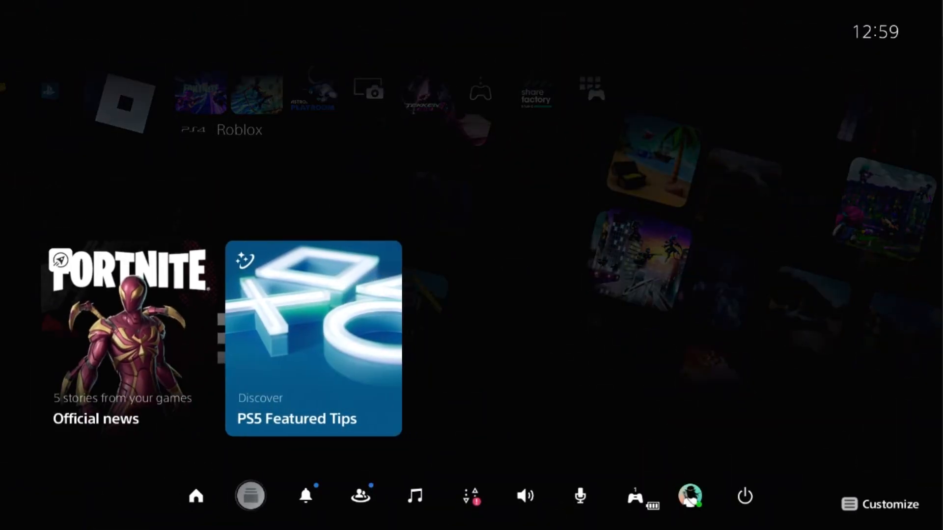
pyautogui.click(360, 497)
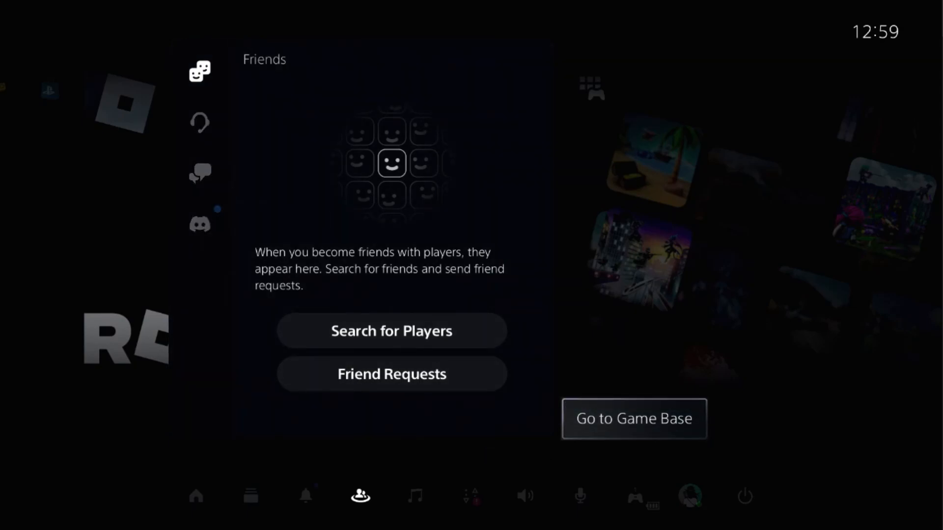
pyautogui.click(633, 419)
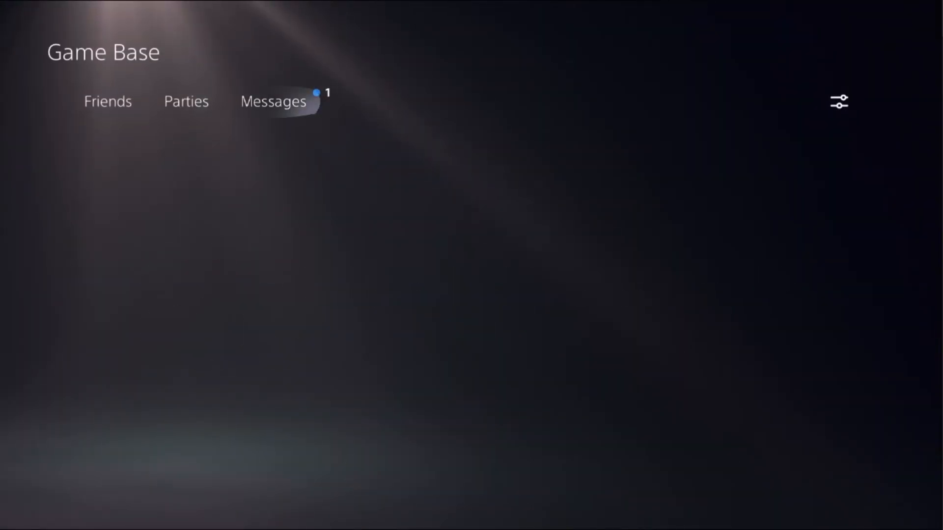
pyautogui.click(837, 101)
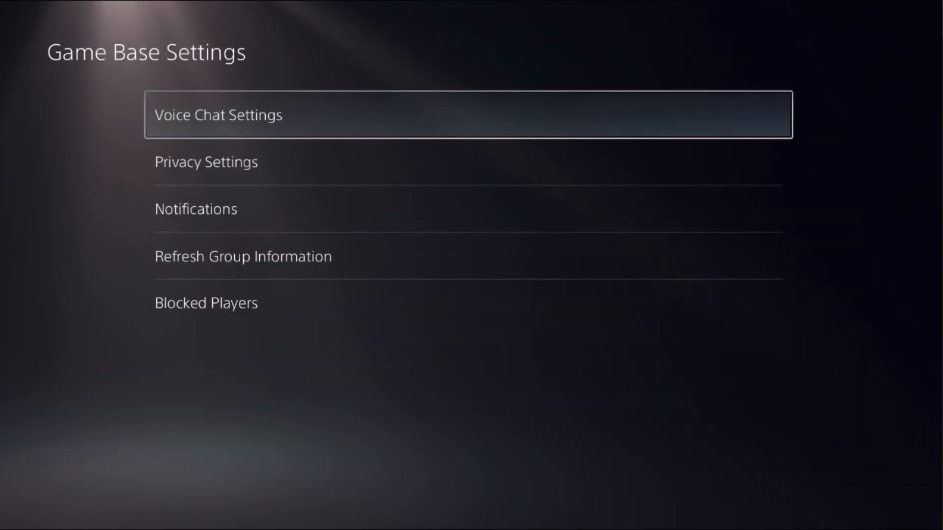
# - Push the controller microphone level to maximum and leave Voice Chat Connection on Auto
pyautogui.click(218, 115)
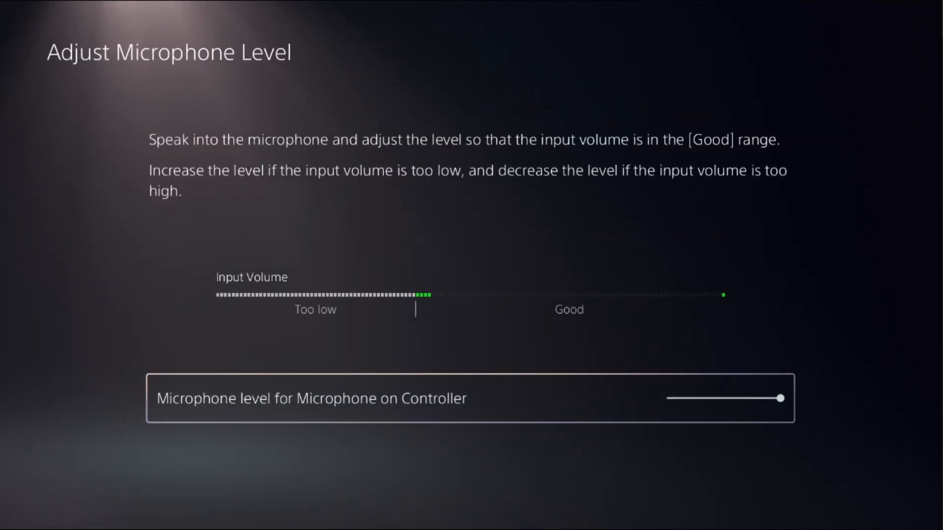
pyautogui.press('Escape')
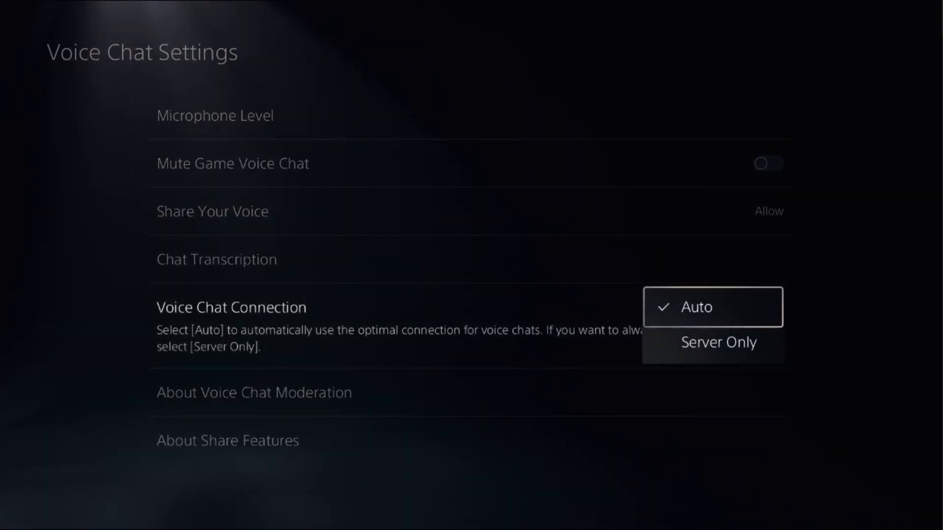
pyautogui.click(695, 306)
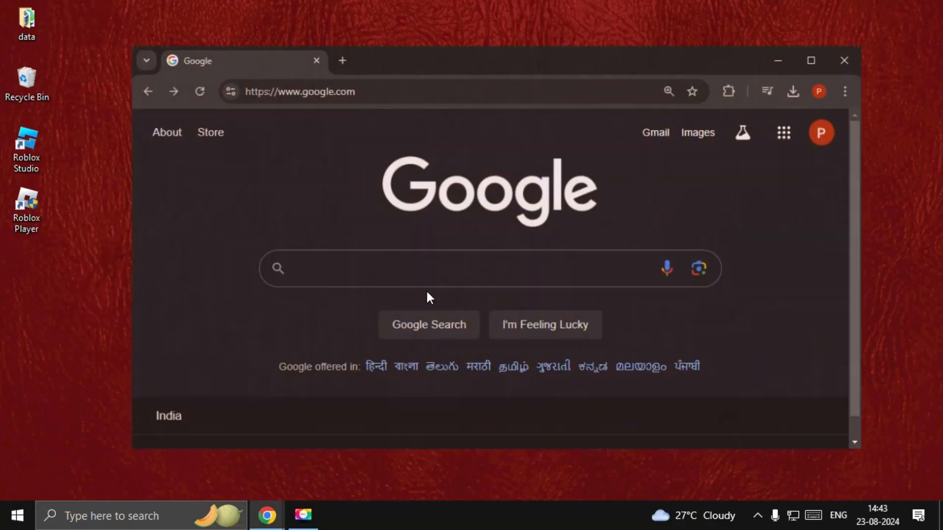
# - Search Google for 'roblox' and follow the result to the Roblox home page
pyautogui.write('roblox')
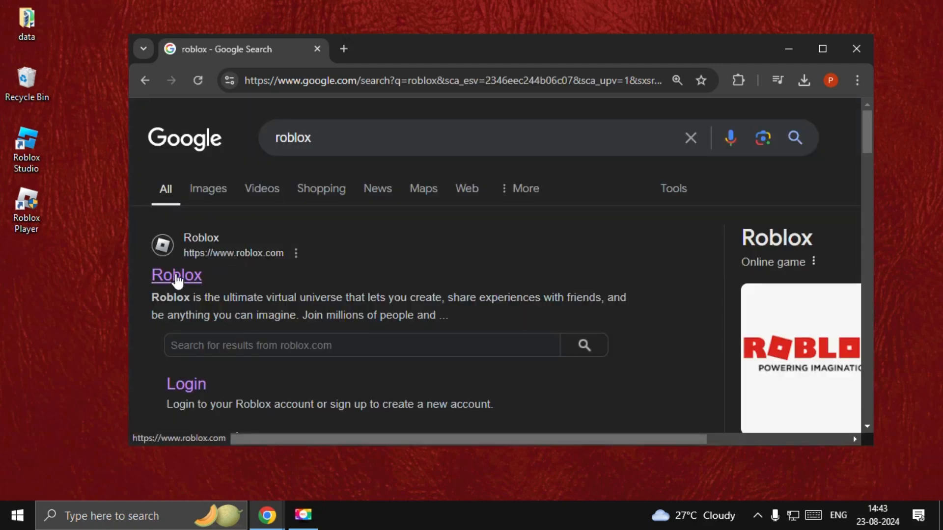
pyautogui.click(177, 275)
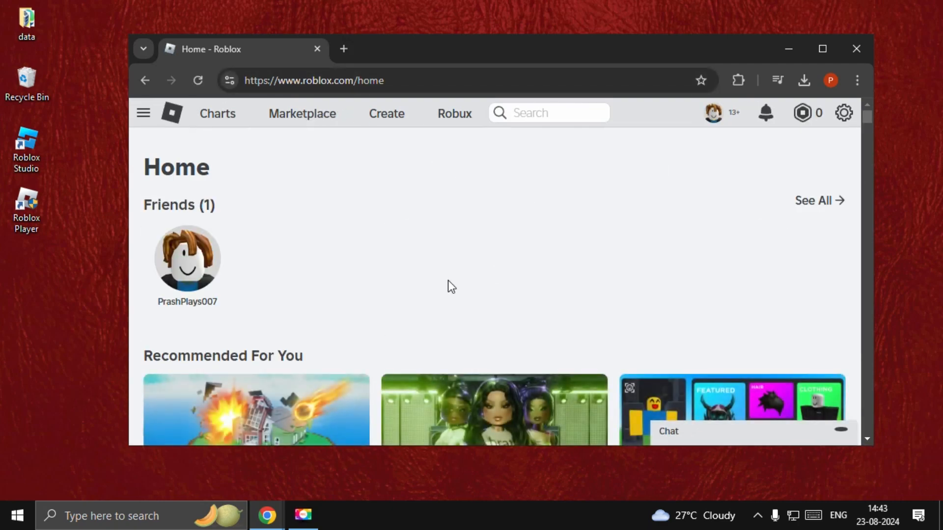
# - From account Settings, reach the Personal section and start Verify My Age
pyautogui.click(842, 112)
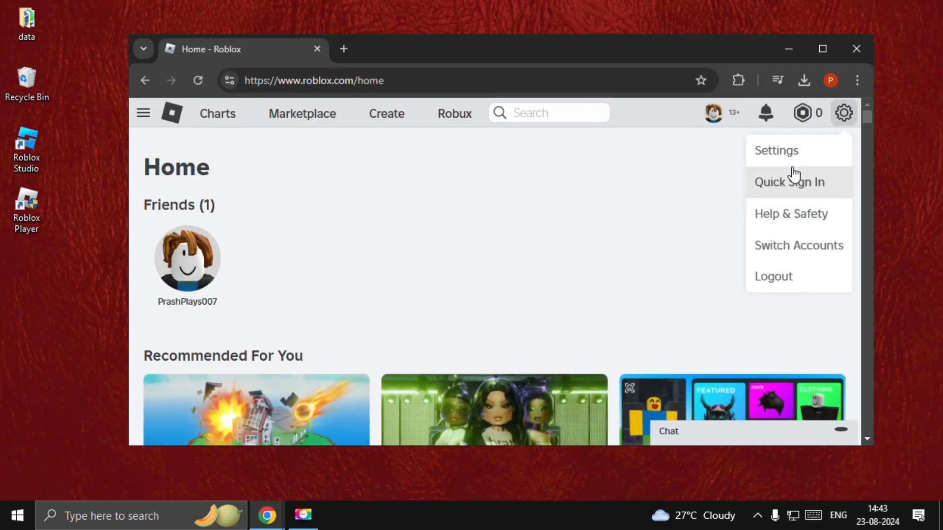
pyautogui.click(776, 150)
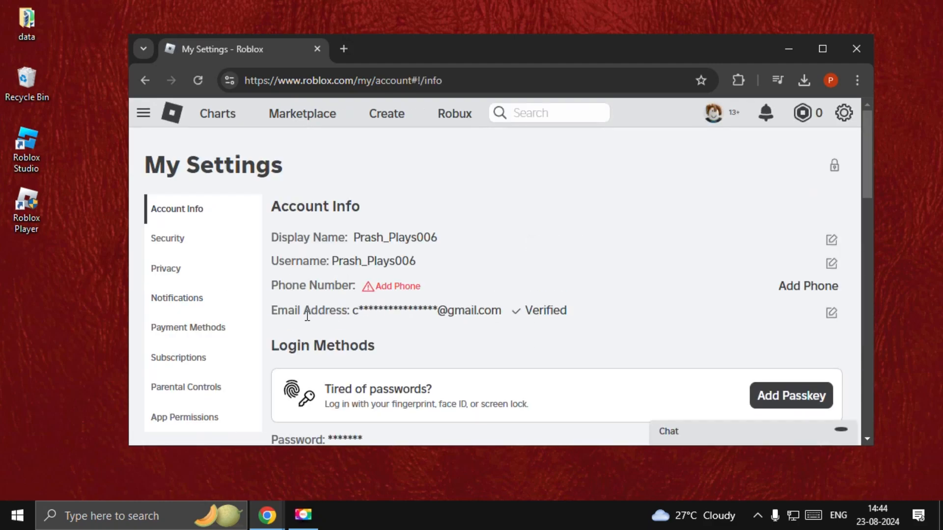
pyautogui.moveTo(558, 320)
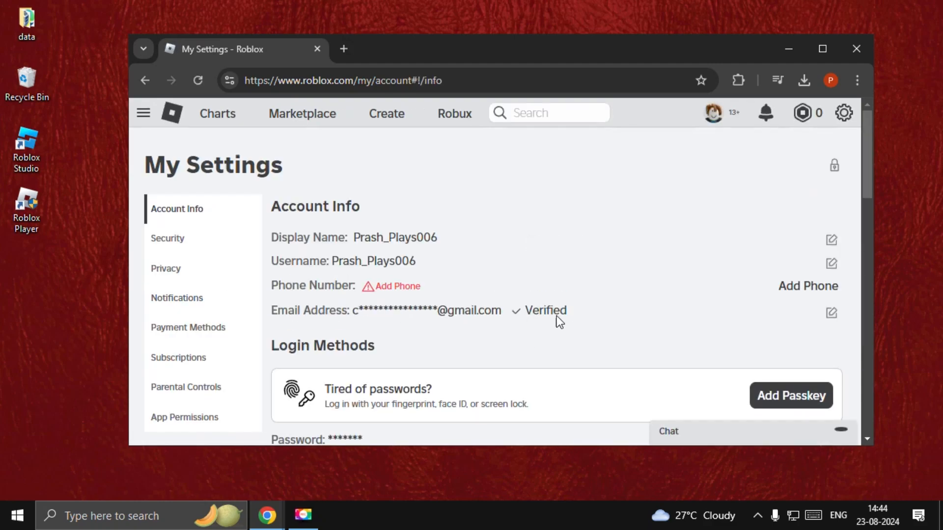
pyautogui.scroll(-3)
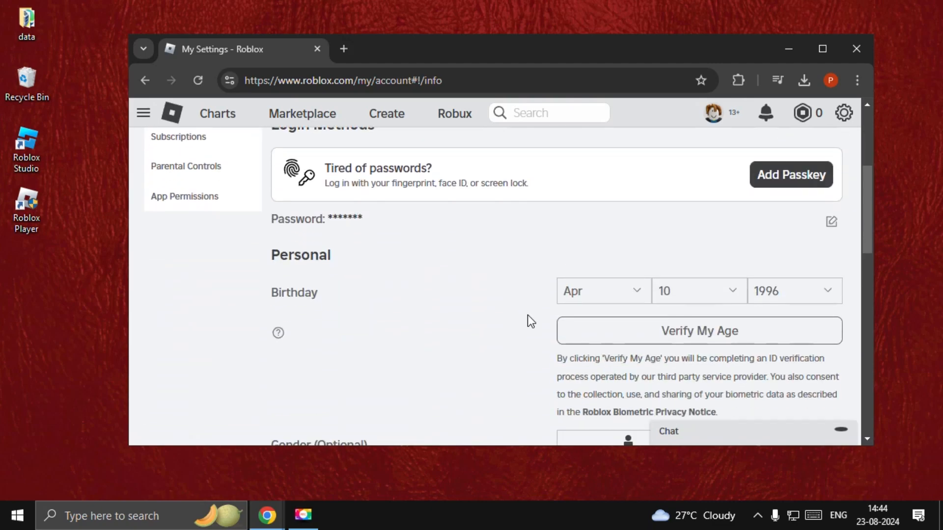
pyautogui.scroll(-3)
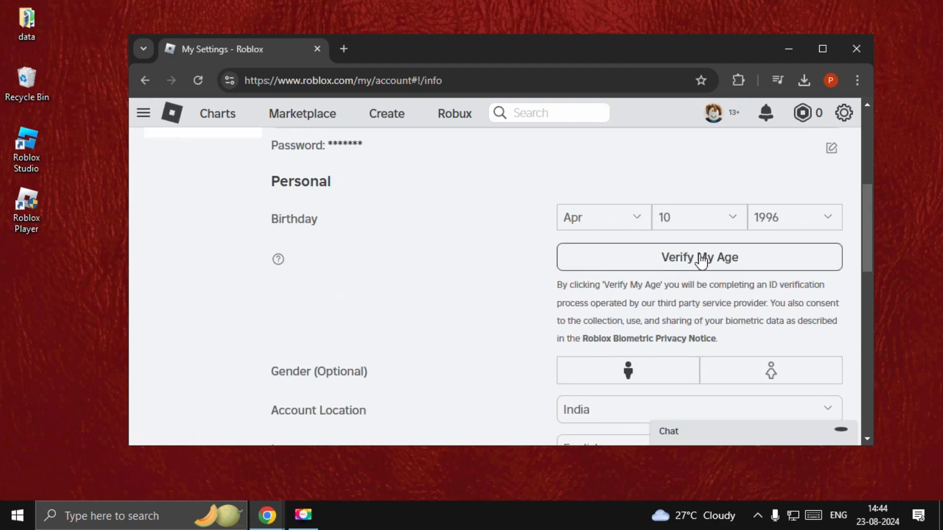
pyautogui.click(699, 257)
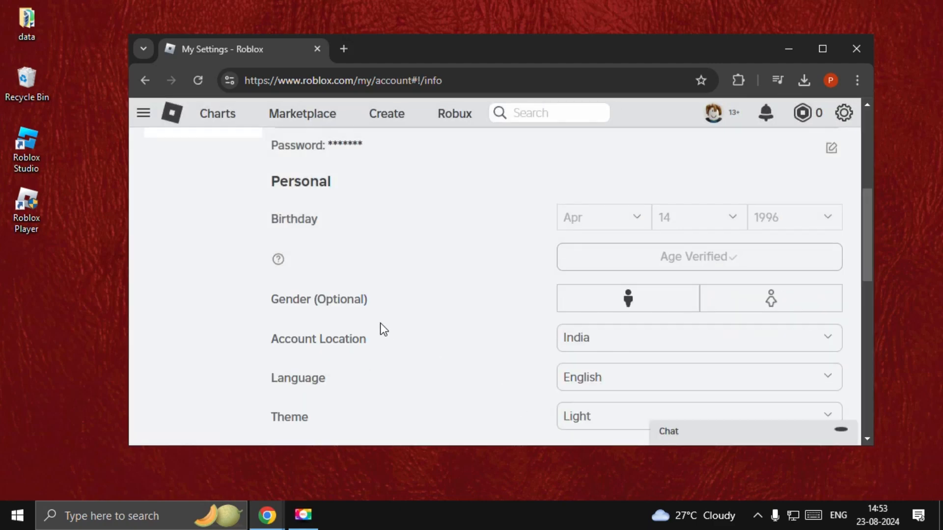
# - Reload the Privacy page and reveal the Communication setting, currently Off
pyautogui.click(165, 268)
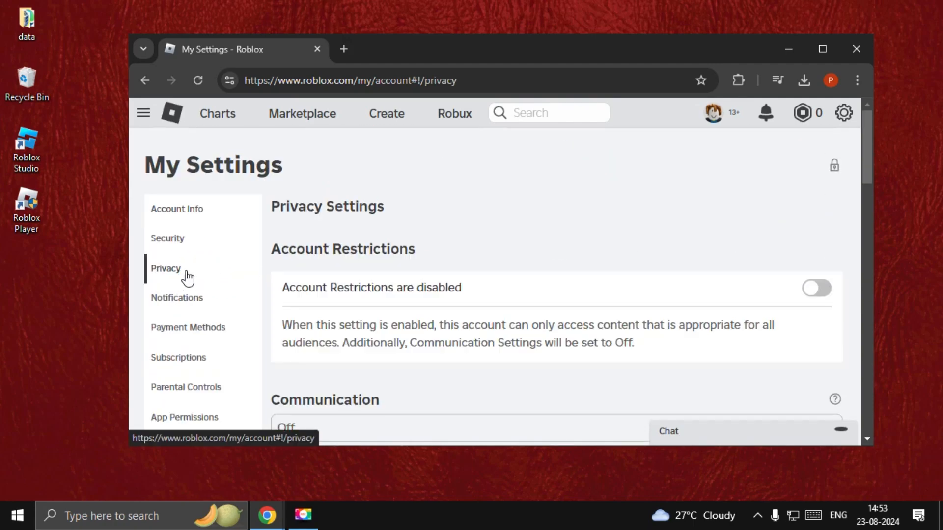
pyautogui.click(197, 80)
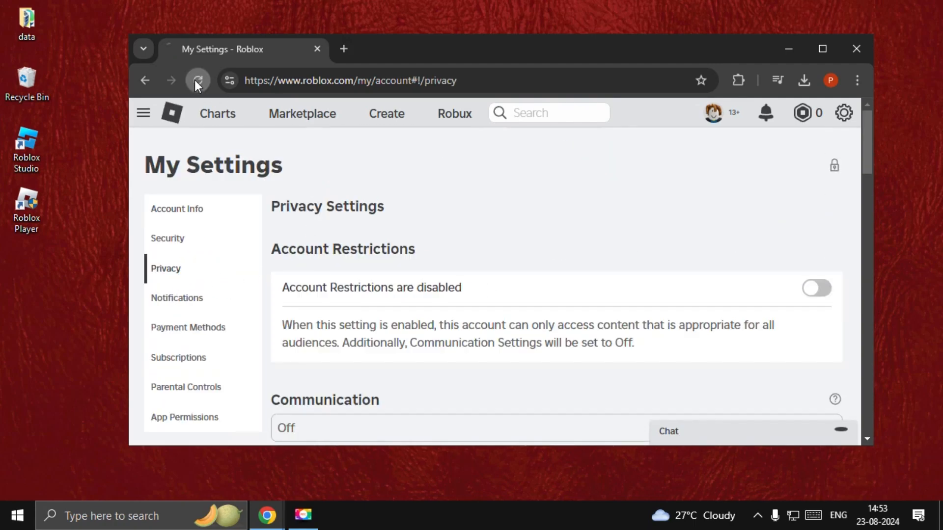
pyautogui.click(198, 79)
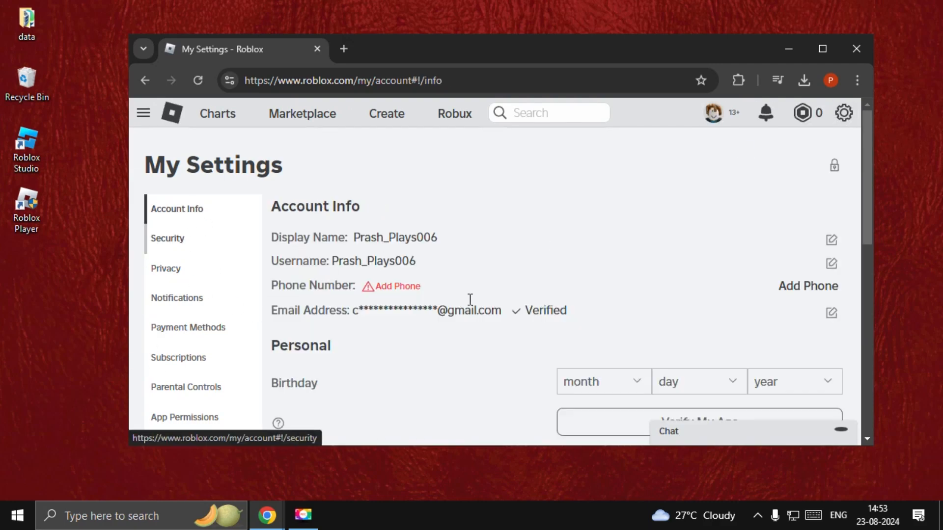
pyautogui.scroll(-3)
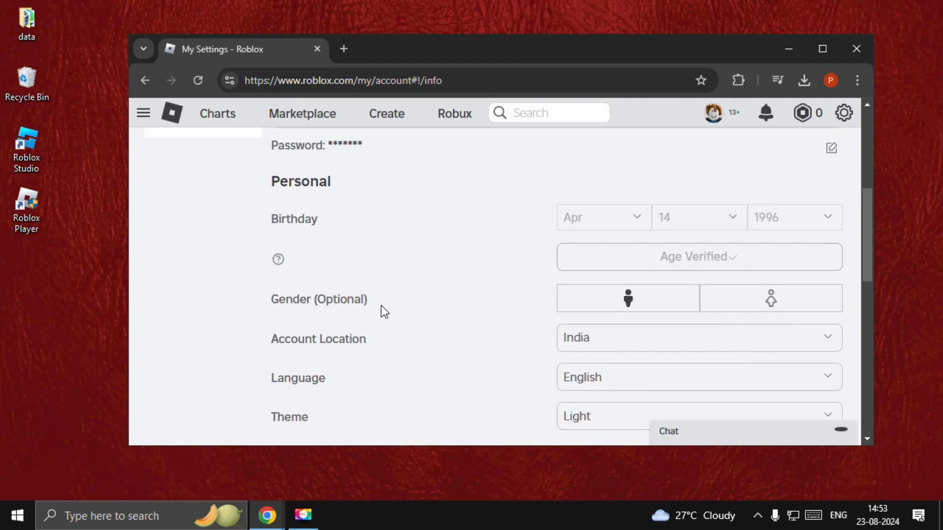
pyautogui.click(165, 268)
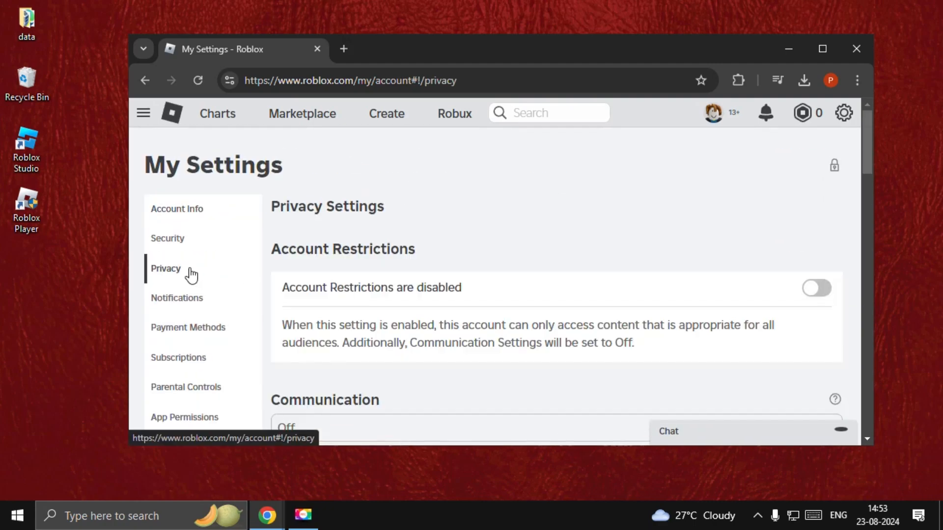
pyautogui.scroll(-3)
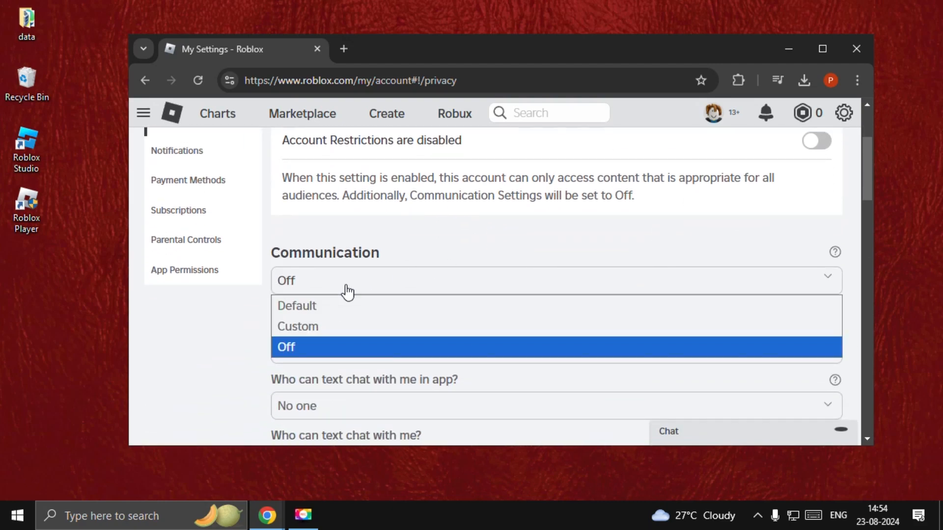
# - Unlock Custom communication with the PIN; allow Everyone to message and text chat, in-app chat Friends
pyautogui.click(285, 347)
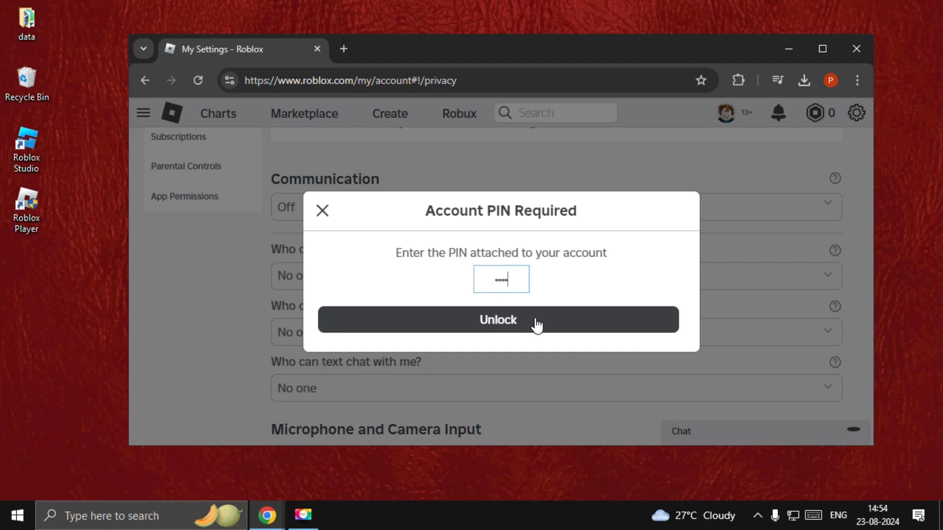
pyautogui.click(498, 320)
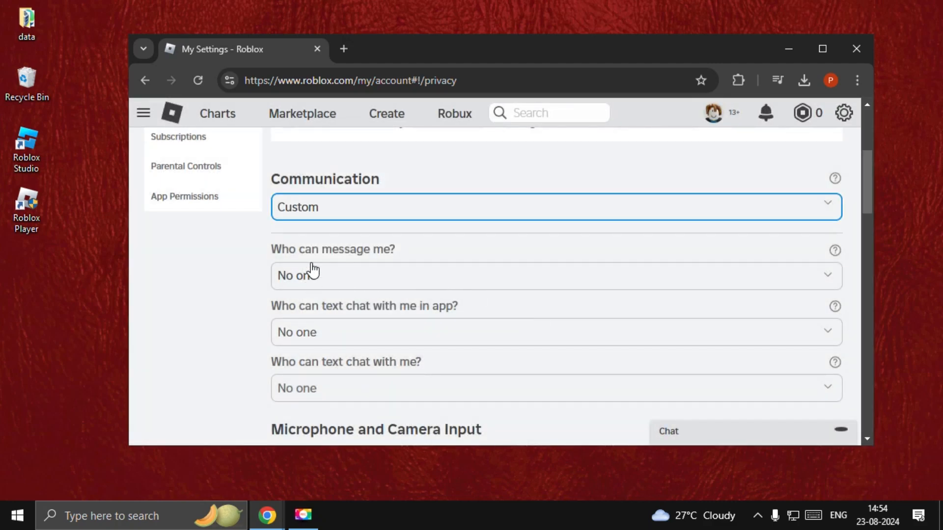
pyautogui.click(553, 275)
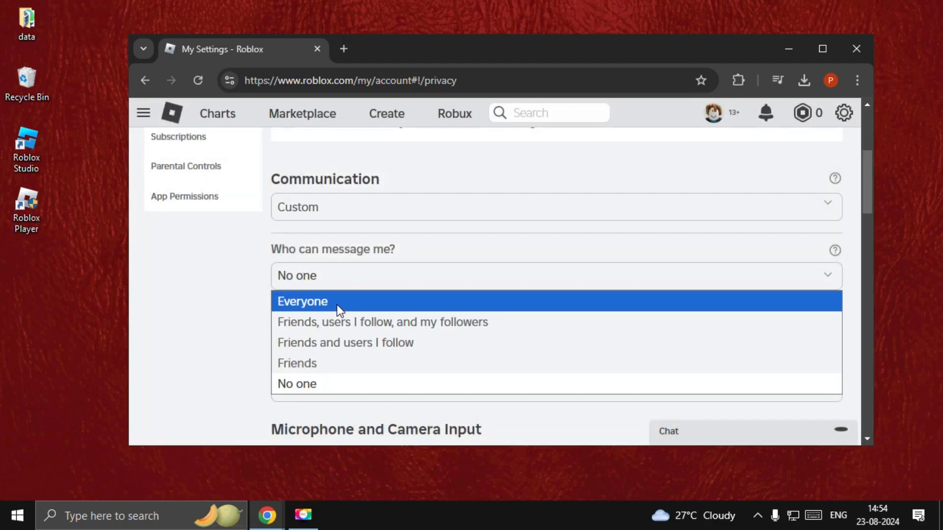
pyautogui.click(303, 302)
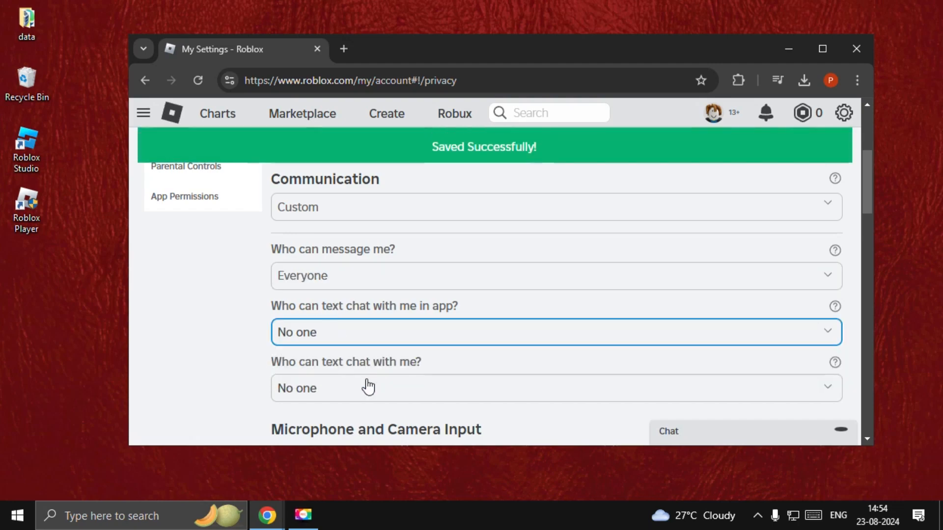
pyautogui.scroll(-3)
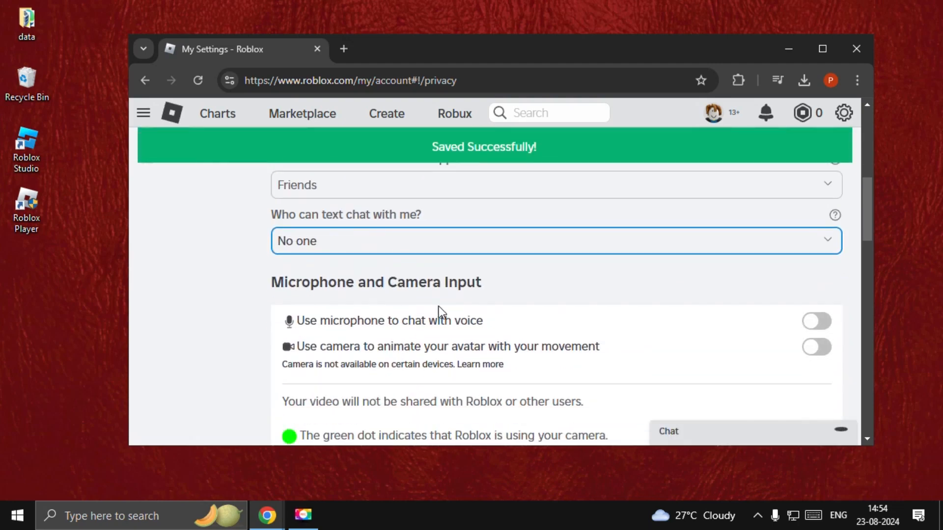
pyautogui.click(553, 240)
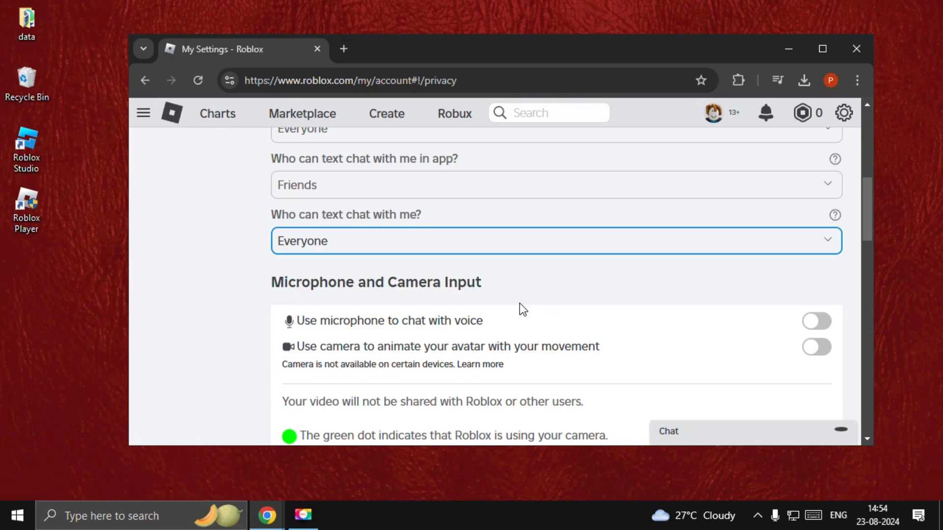
pyautogui.moveTo(502, 343)
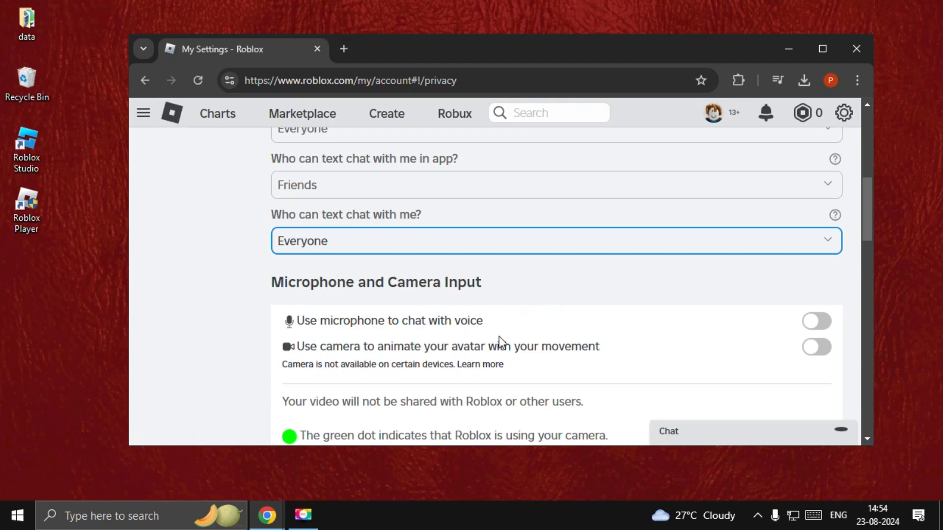
# - Enable 'Use microphone to chat with voice' and 'Use camera to animate your avatar', consenting to each
pyautogui.click(815, 321)
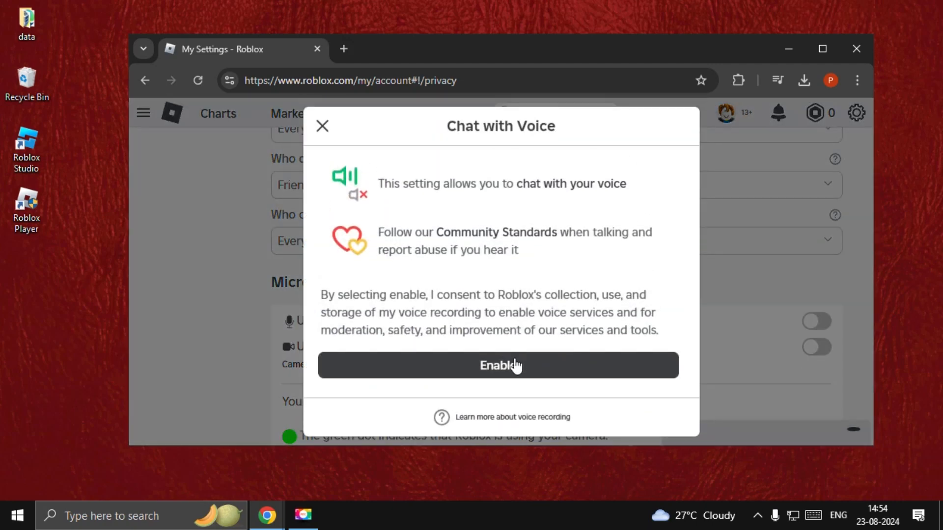
pyautogui.click(499, 365)
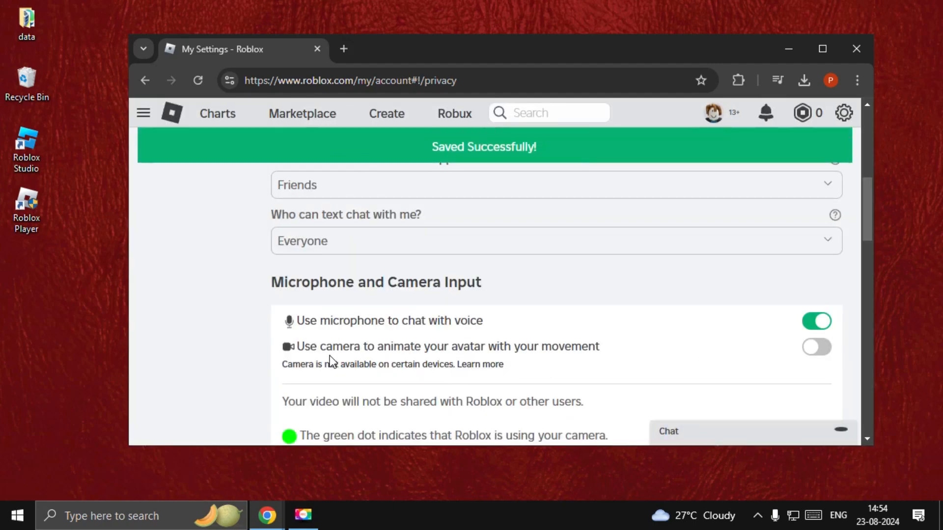
pyautogui.click(816, 346)
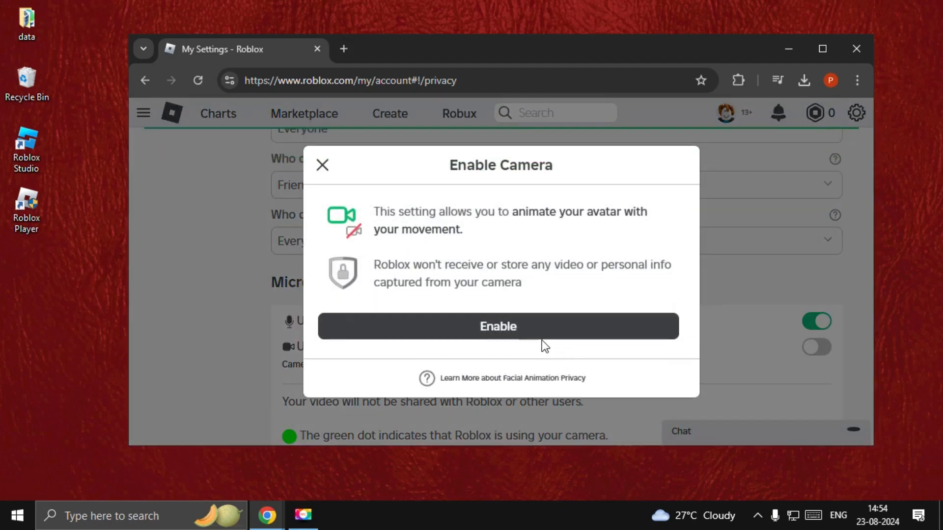
pyautogui.click(498, 326)
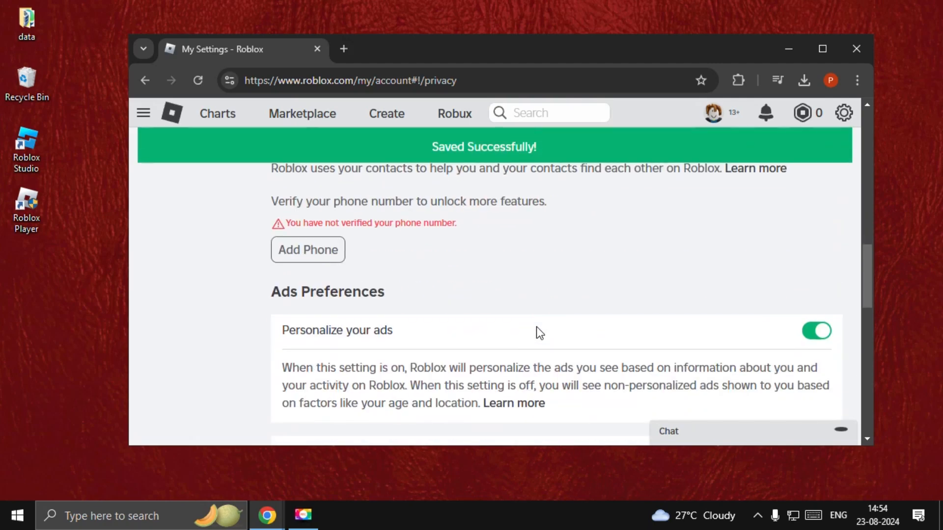